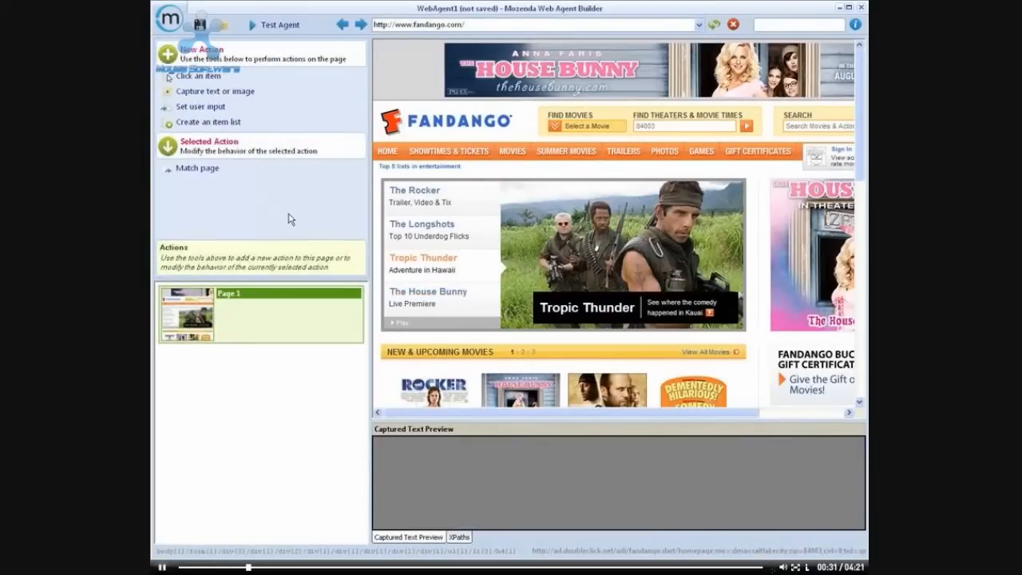
# Step: Make the agent enter zip code 84003 as user input in Fandango's theater search box
pyautogui.click(197, 168)
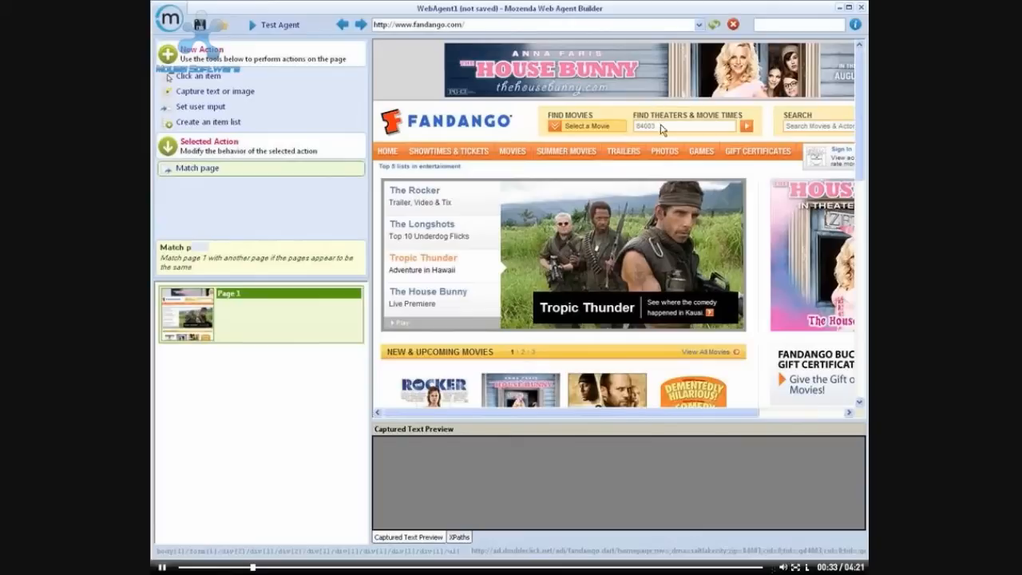
pyautogui.click(200, 107)
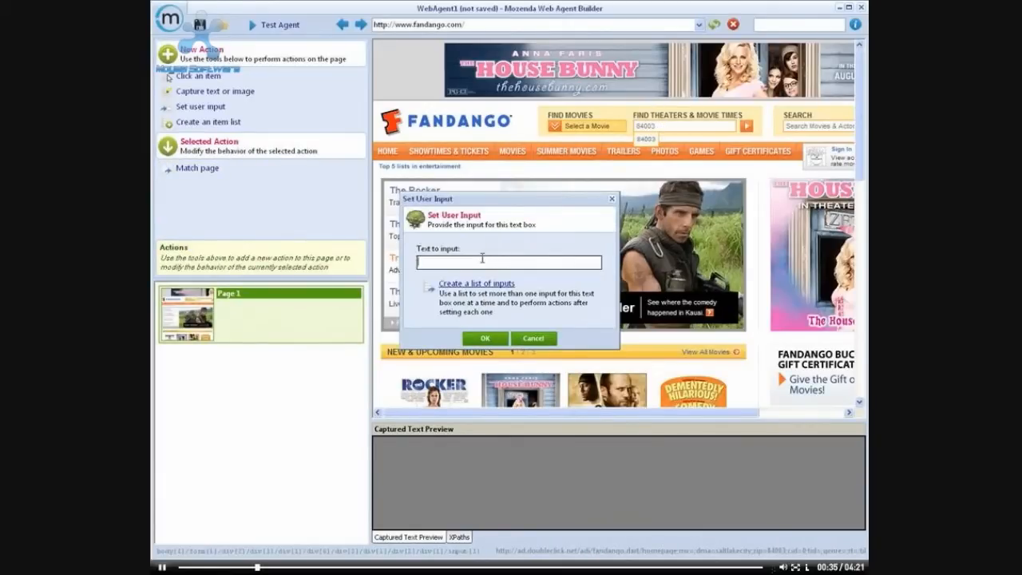
pyautogui.write('84003')
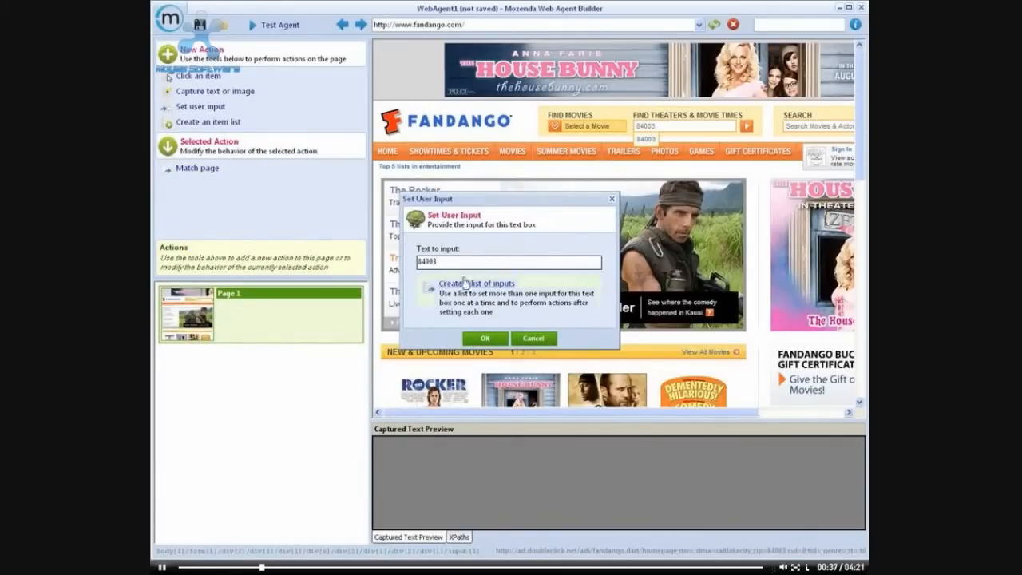
pyautogui.click(485, 338)
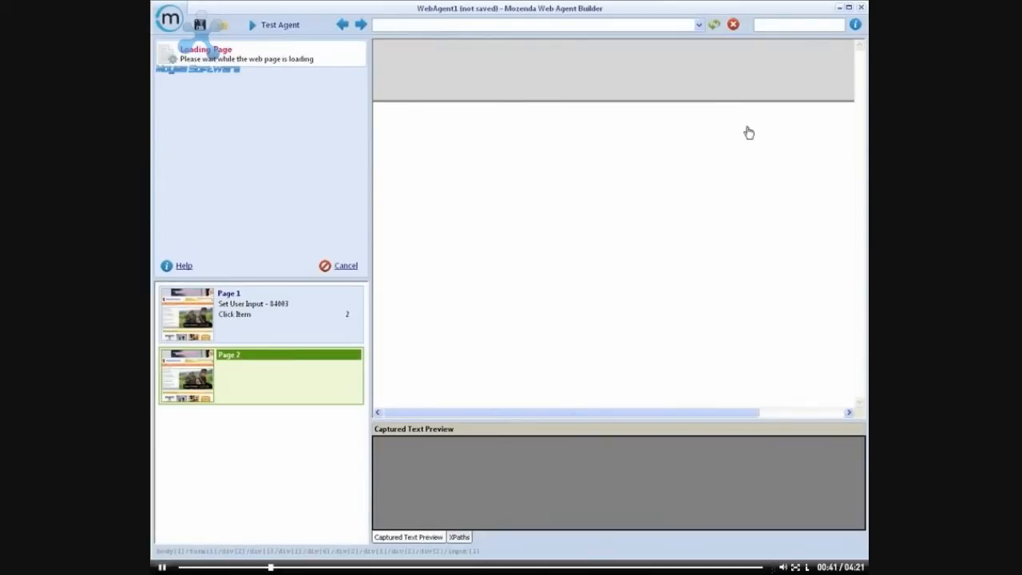
# Step: Capture theater names, starting with Cinemark American Fork, as the Theater field of TheaterList
pyautogui.click(747, 126)
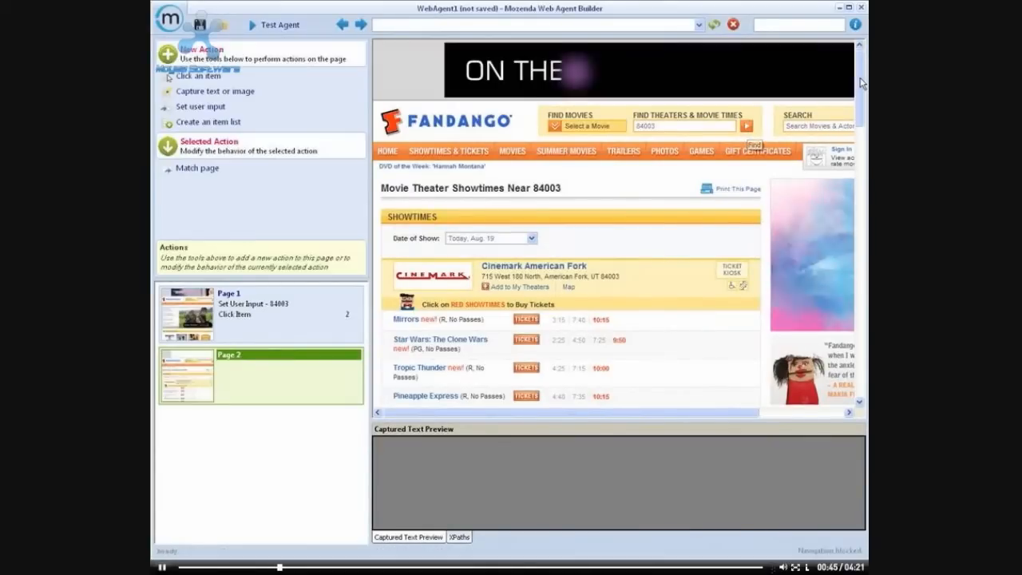
pyautogui.scroll(-3)
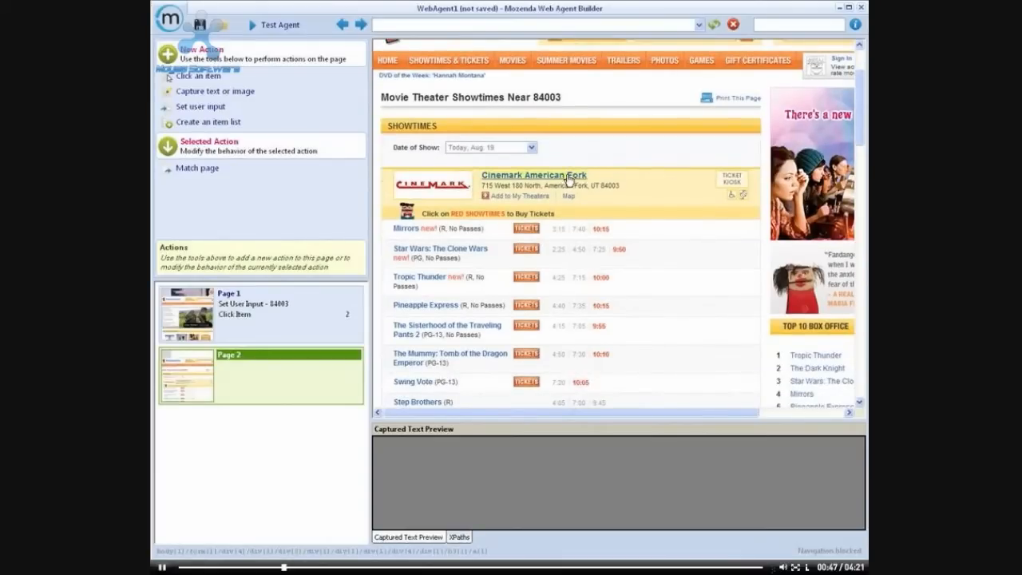
pyautogui.click(217, 91)
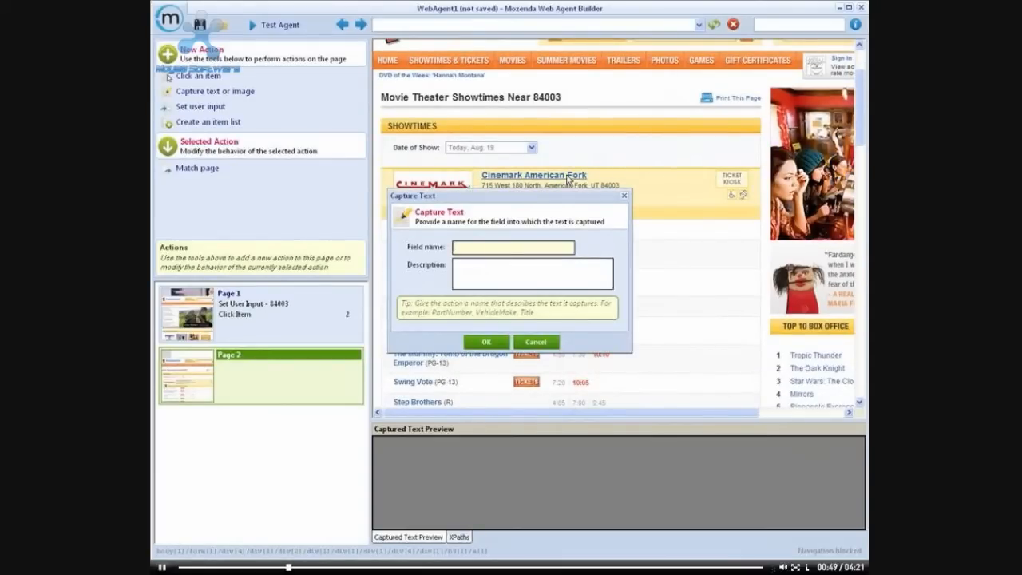
pyautogui.click(484, 342)
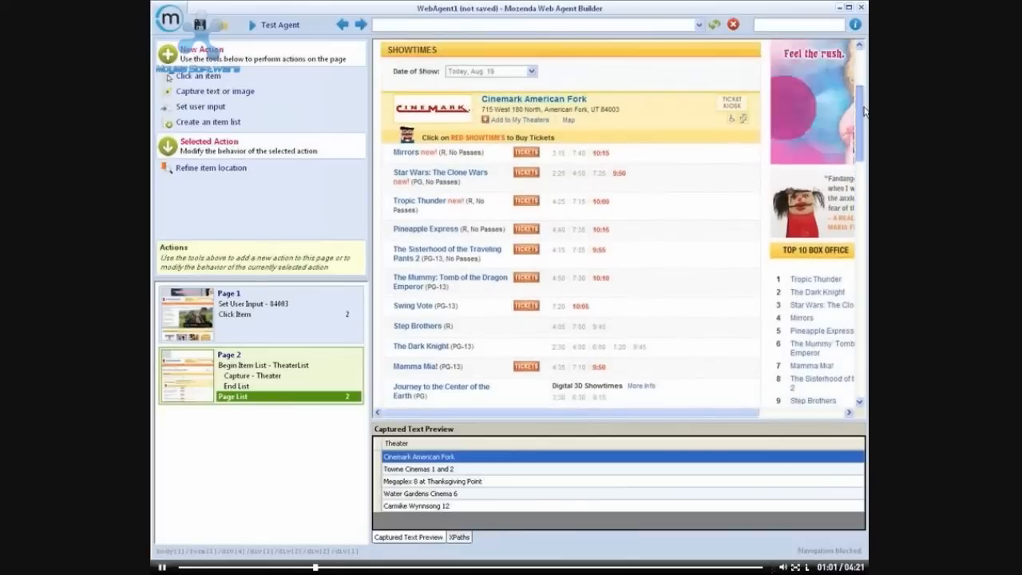
pyautogui.scroll(-3)
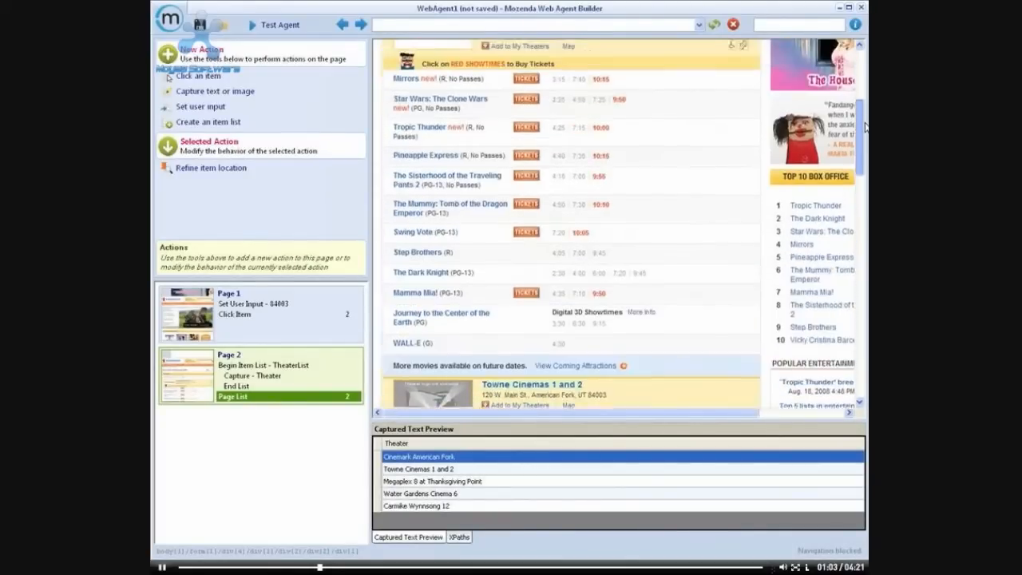
# Step: Scroll the theater results while setting each theater link to open its own Page 3
pyautogui.scroll(-3)
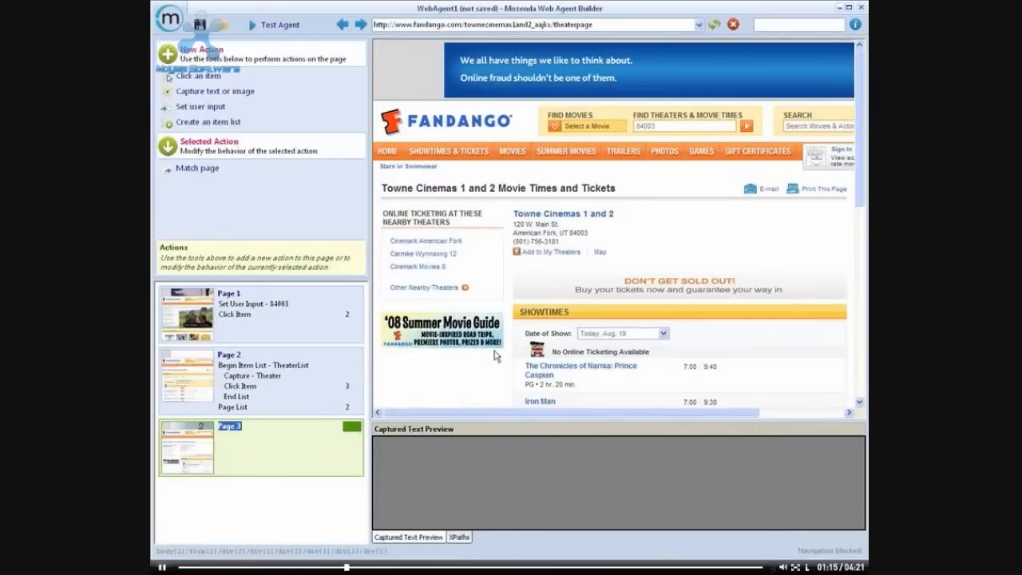
pyautogui.scroll(-3)
pyautogui.write('M')
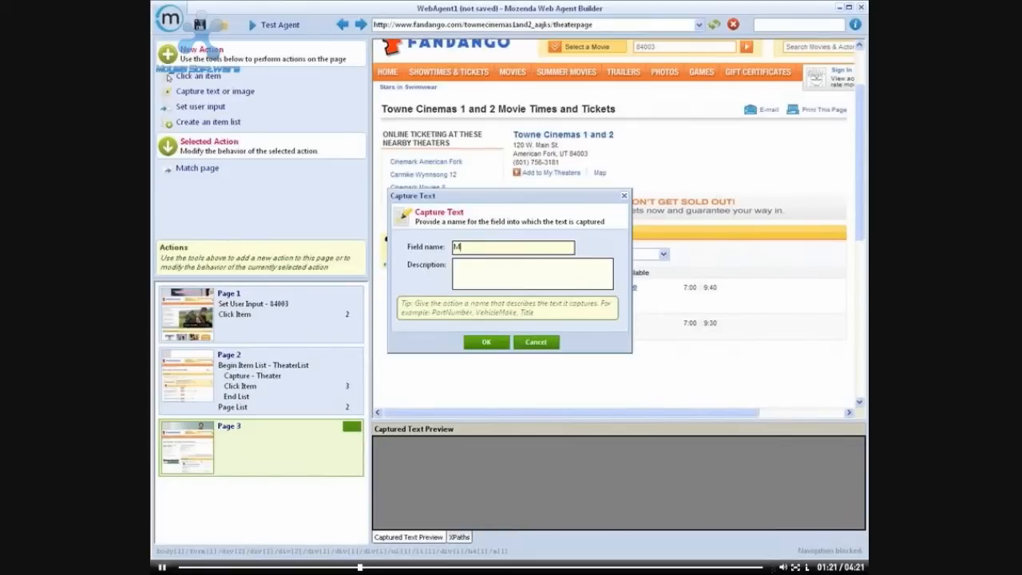
# Step: Capture the Movie field and a nested ShowtimeList from 7:00, placing the movie capture first
pyautogui.click(485, 342)
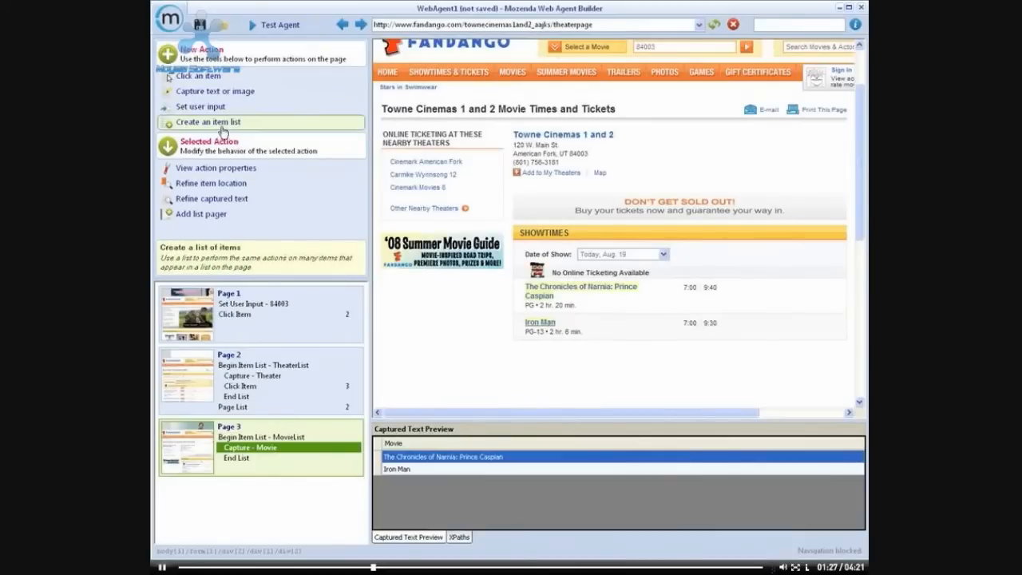
pyautogui.click(208, 122)
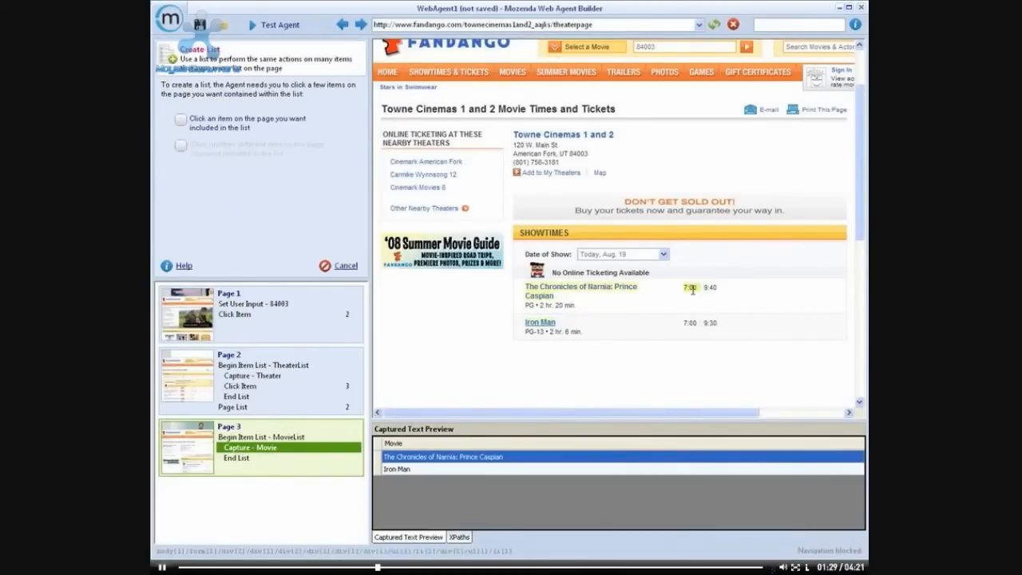
pyautogui.click(709, 287)
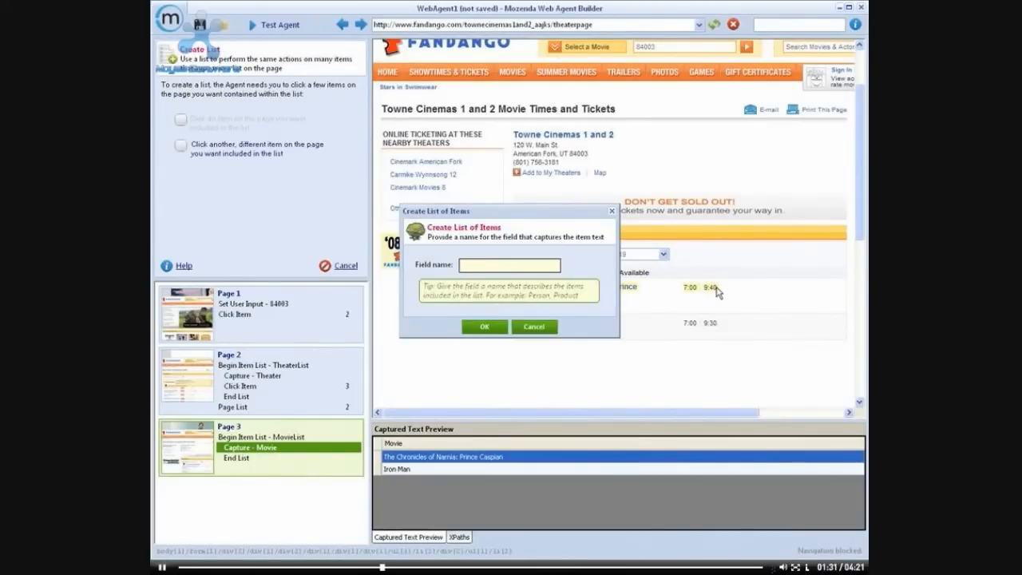
pyautogui.click(484, 327)
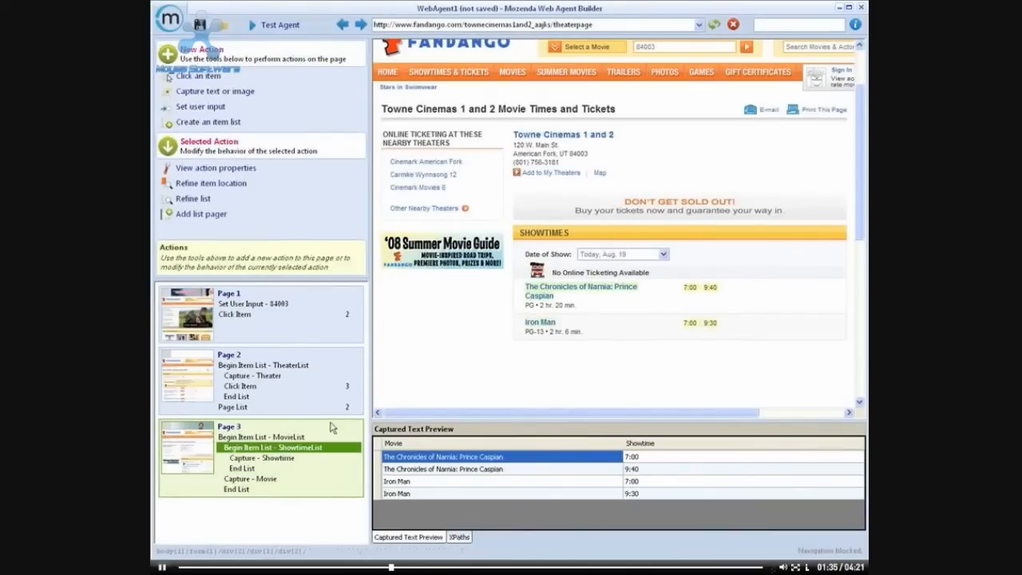
pyautogui.click(250, 478)
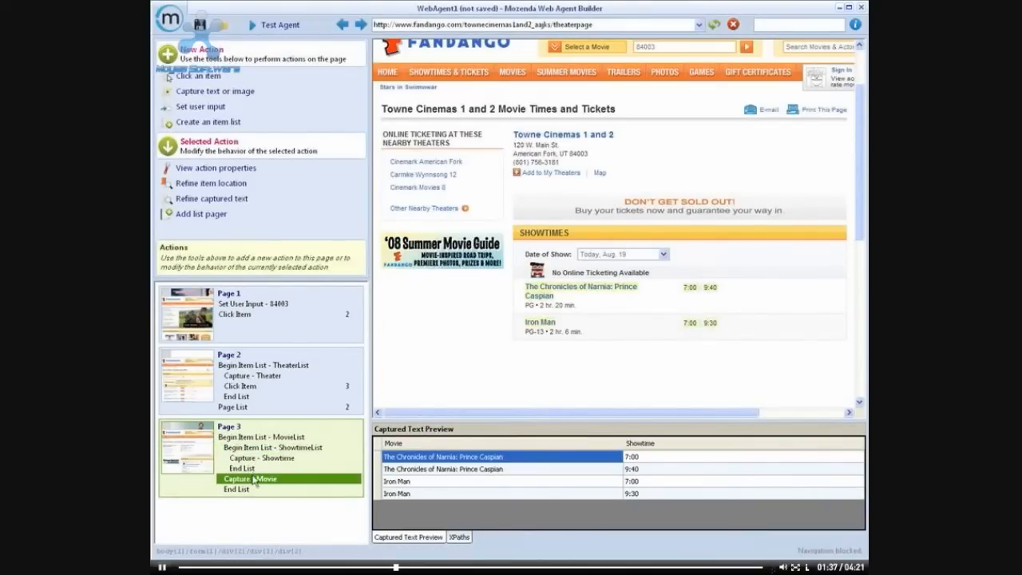
pyautogui.click(288, 458)
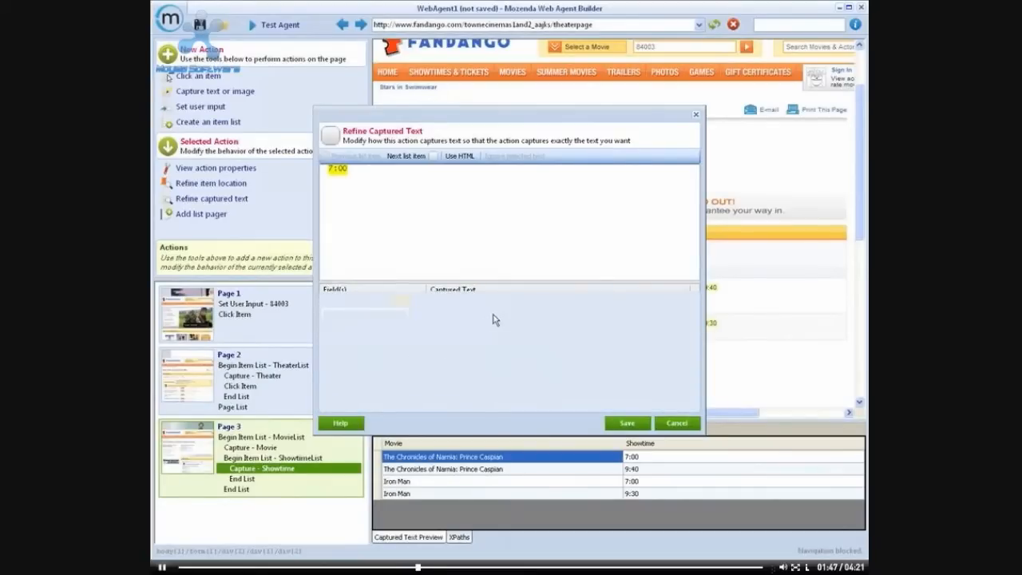
# Step: Refine the showtime capture expression to \d{1,2}:\d{2} and save it
pyautogui.click(349, 282)
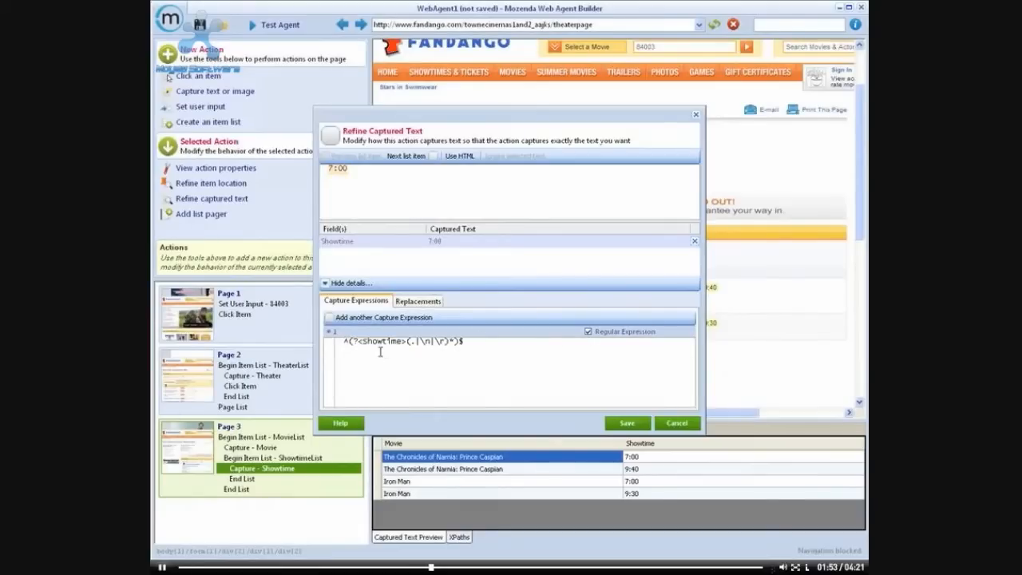
pyautogui.moveTo(409, 341); pyautogui.dragTo(457, 341)
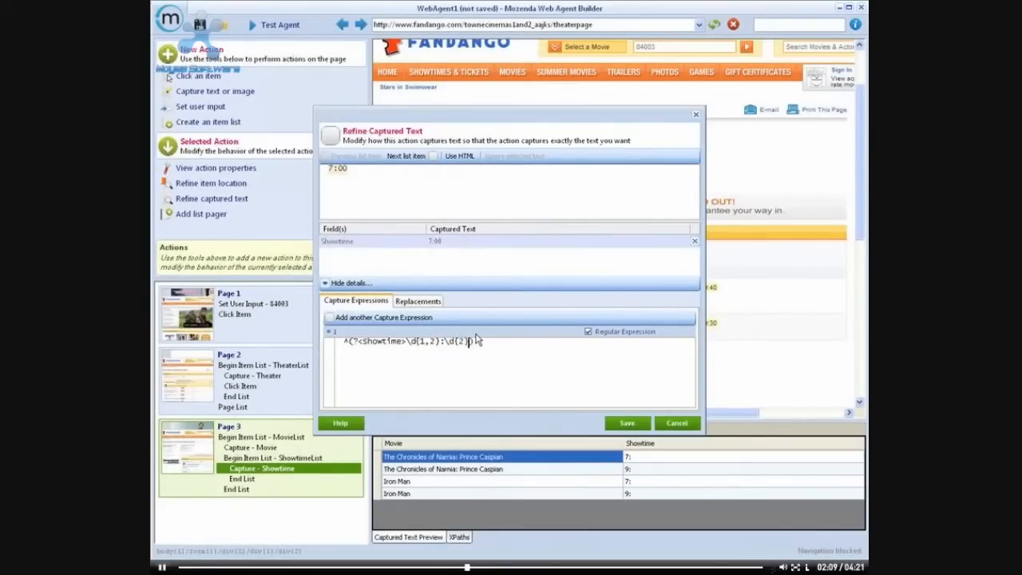
pyautogui.click(627, 422)
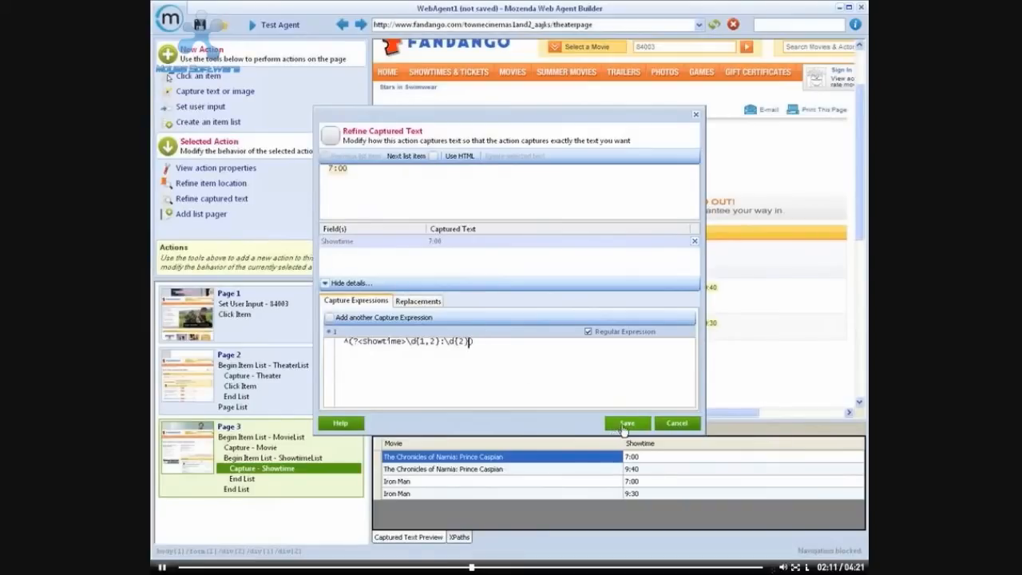
pyautogui.click(628, 423)
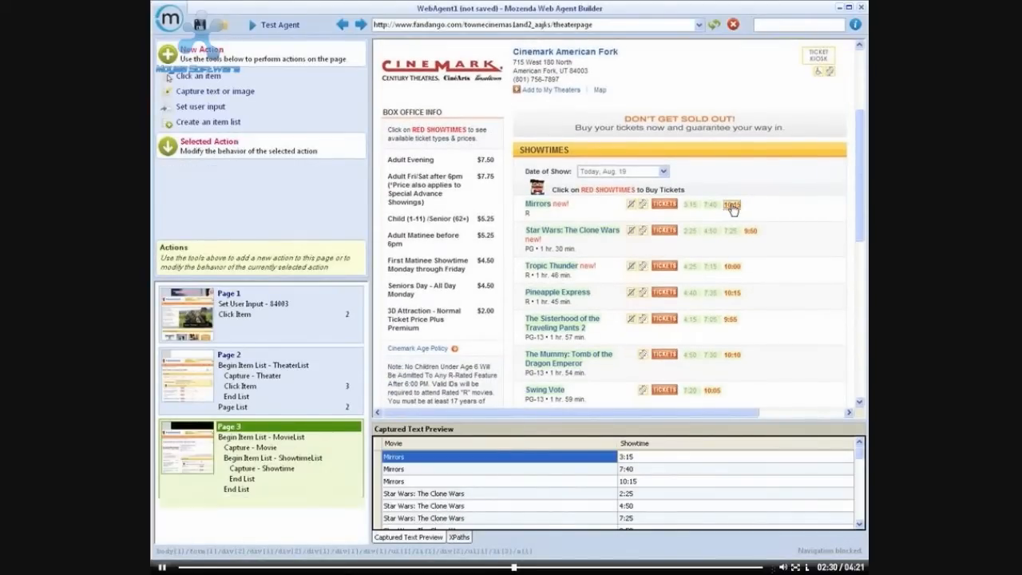
# Step: Make each showtime open its checkout page, starting with the Mirrors 10:15 showing
pyautogui.click(732, 206)
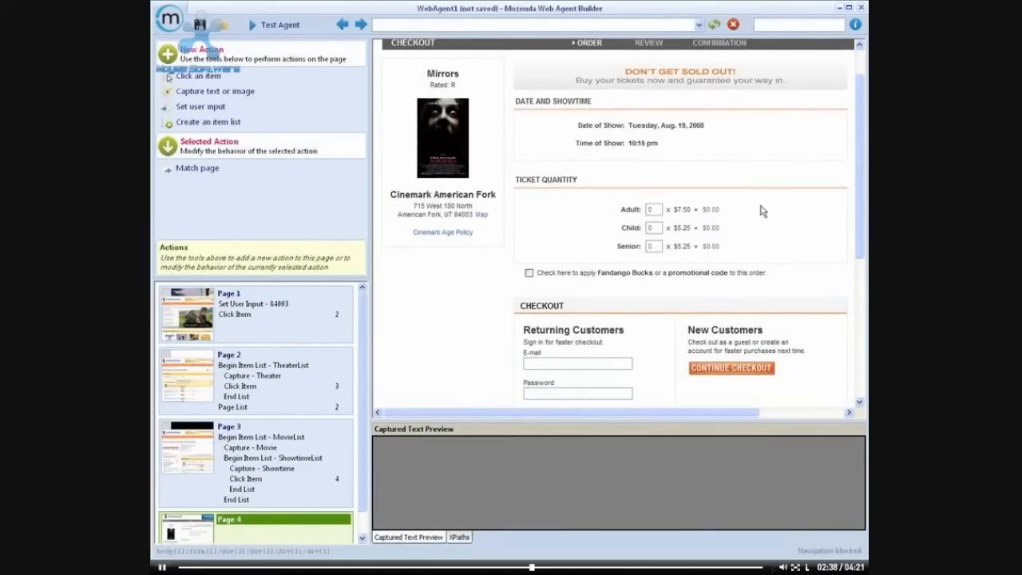
# Step: Create a TicketTypeList and capture the adult price as the Ticket Price field
pyautogui.click(654, 209)
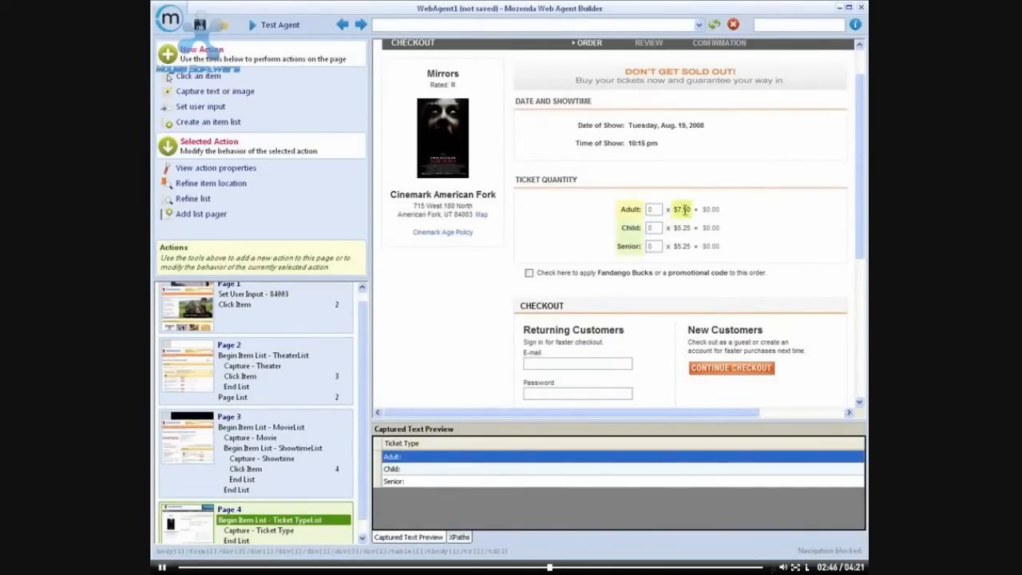
pyautogui.click(683, 210)
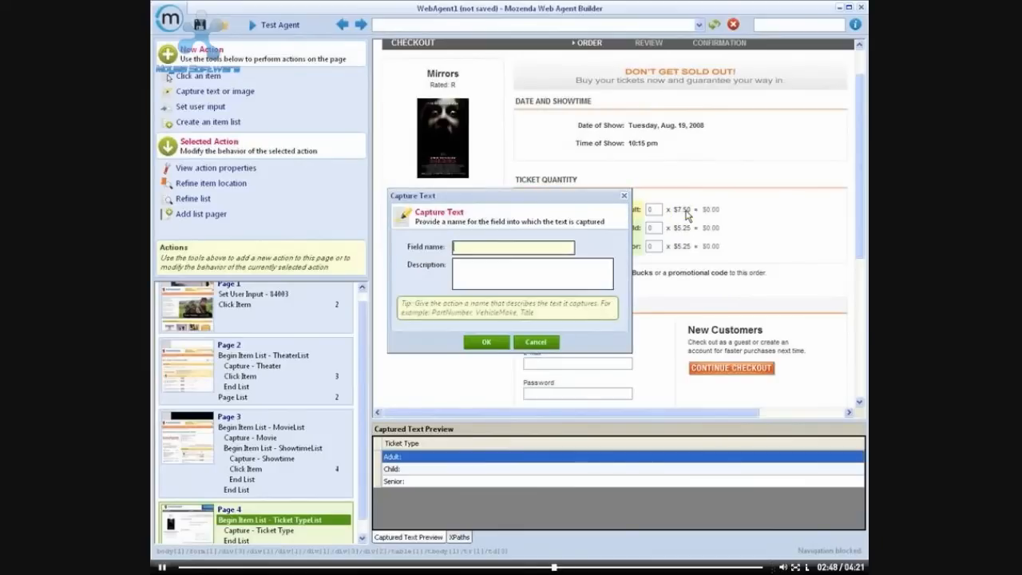
pyautogui.write('Ticket')
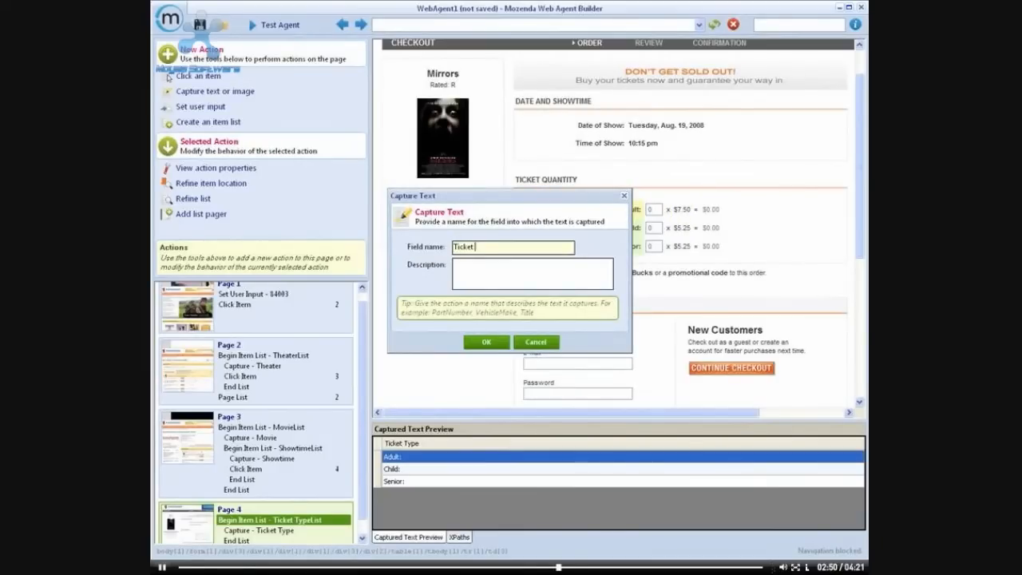
pyautogui.click(486, 342)
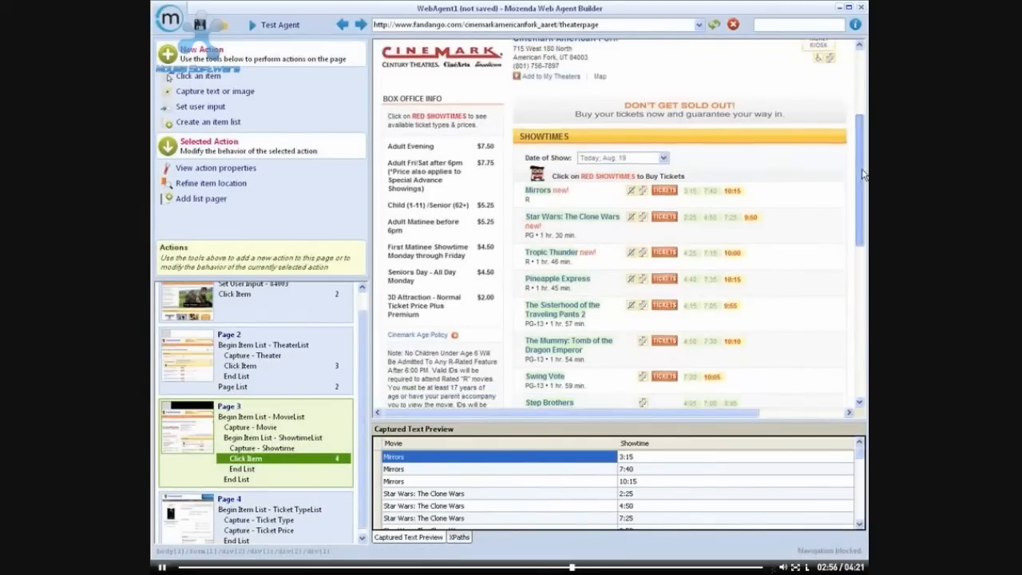
# Step: Set Page 3's showtime Click Item to perform the next action when the item isn't found
pyautogui.scroll(-3)
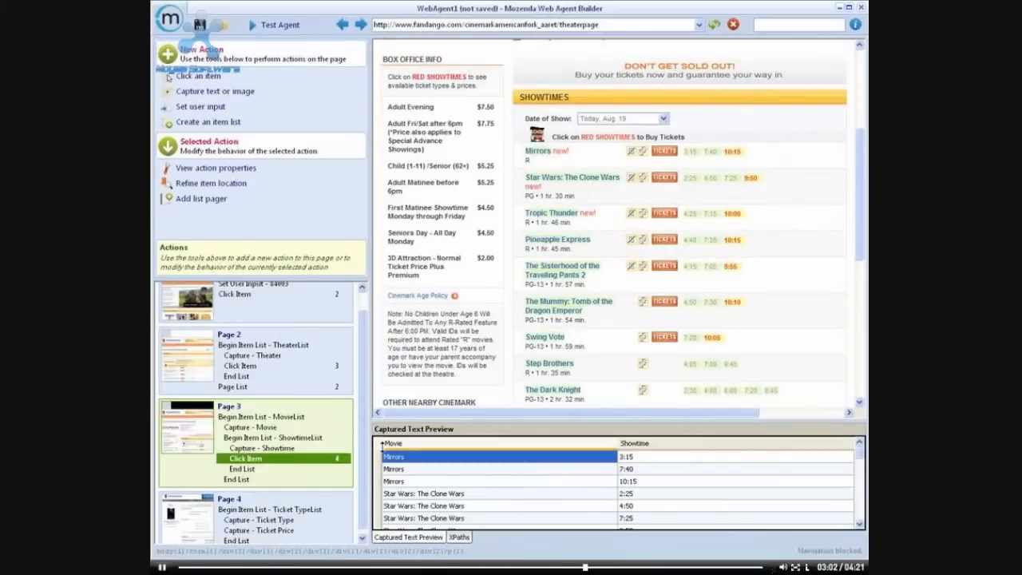
pyautogui.rightClick(246, 459)
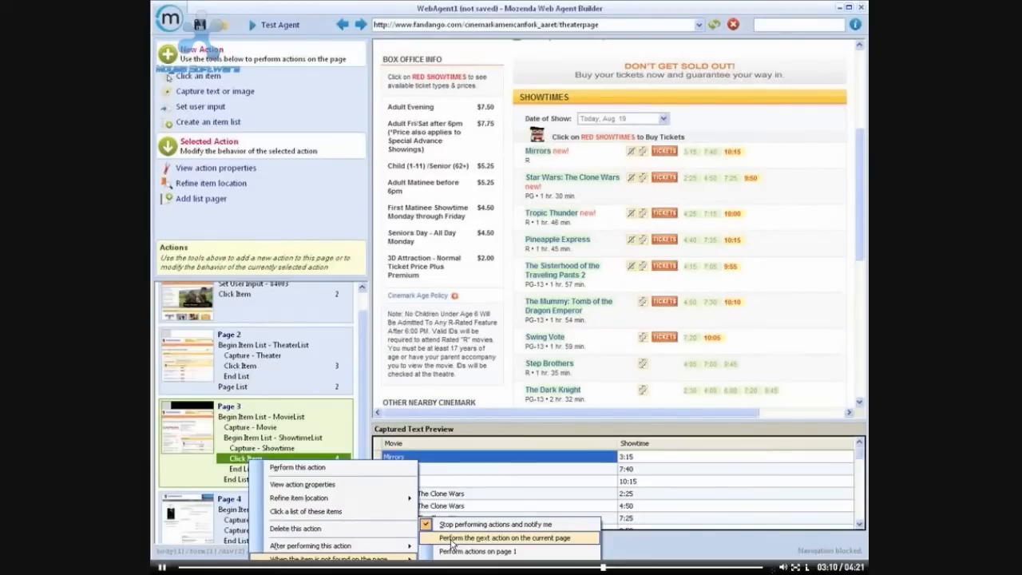
pyautogui.click(509, 537)
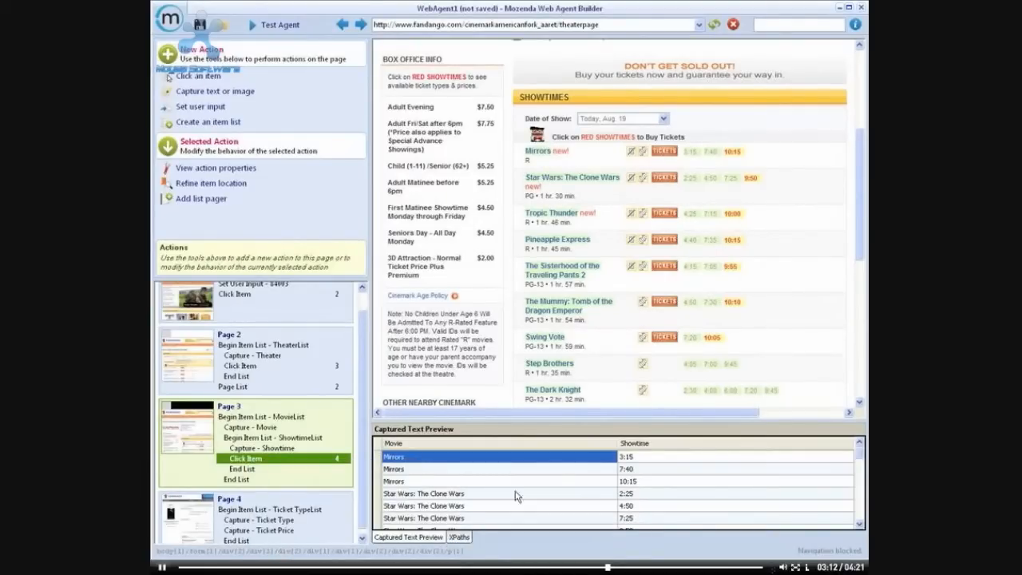
pyautogui.moveTo(857, 212)
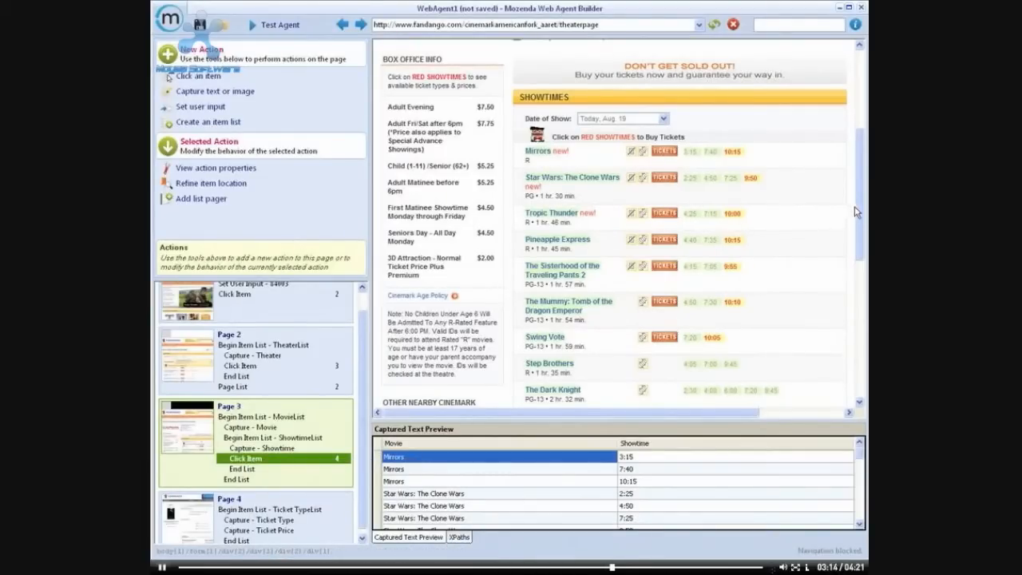
pyautogui.scroll(-3)
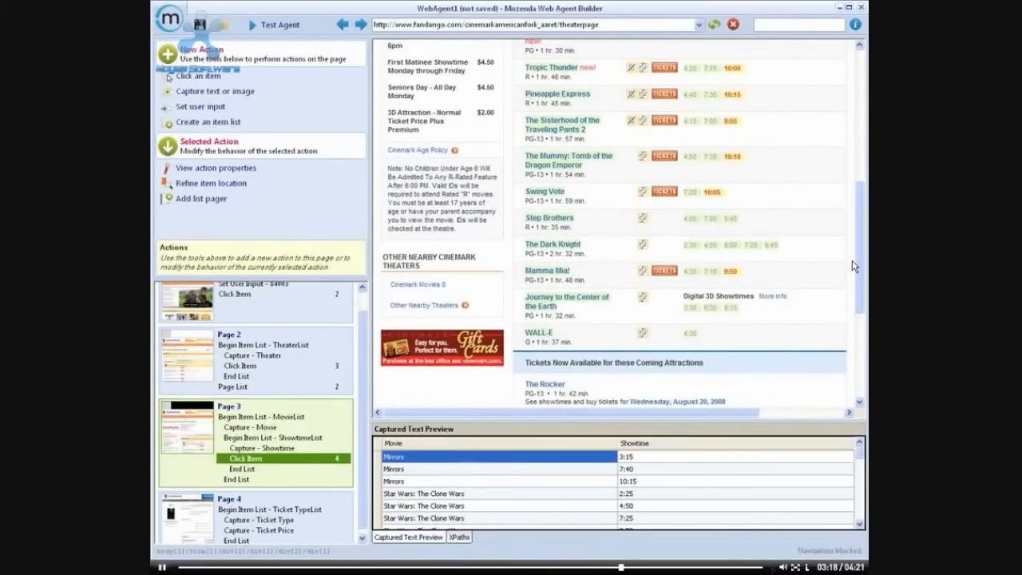
pyautogui.moveTo(835, 251)
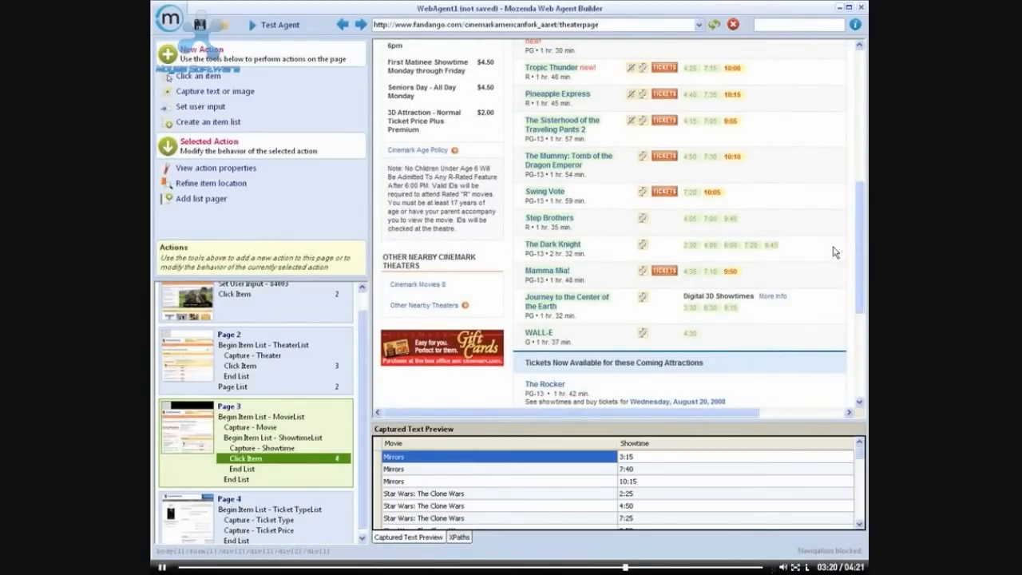
# Step: Choose Save from the Mozenda menu and log in to the Mozenda account
pyautogui.click(168, 20)
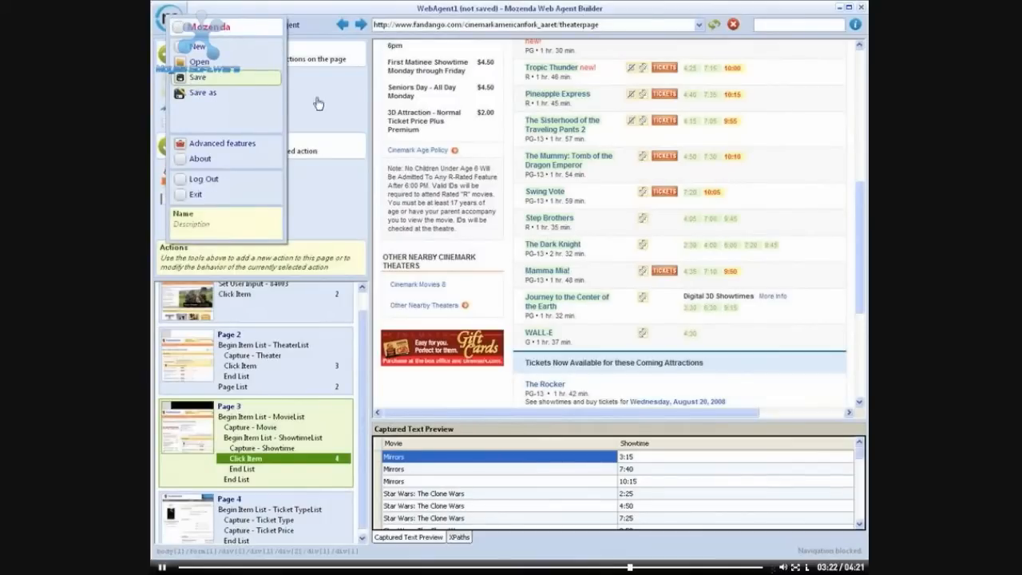
pyautogui.click(203, 179)
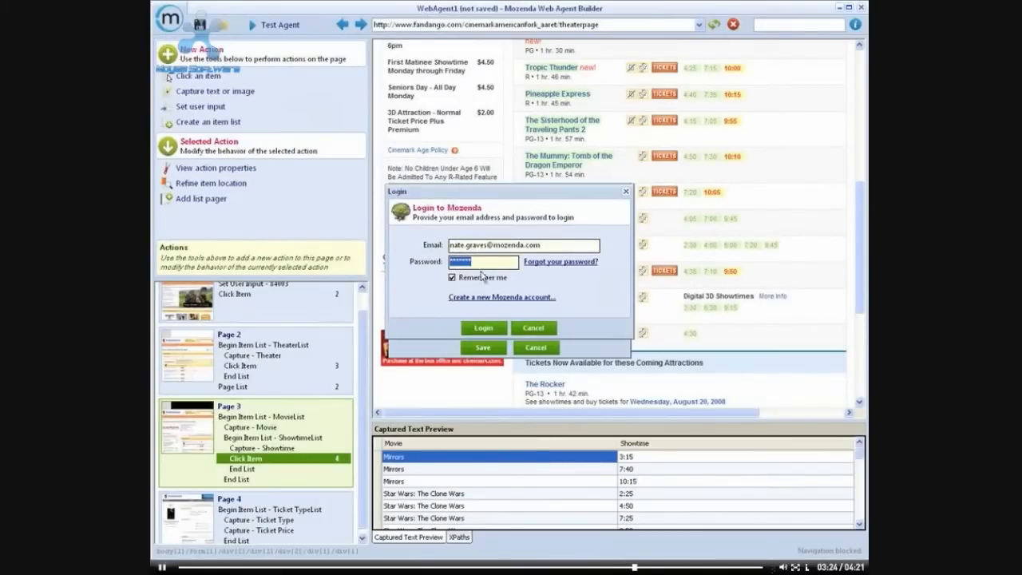
pyautogui.click(483, 347)
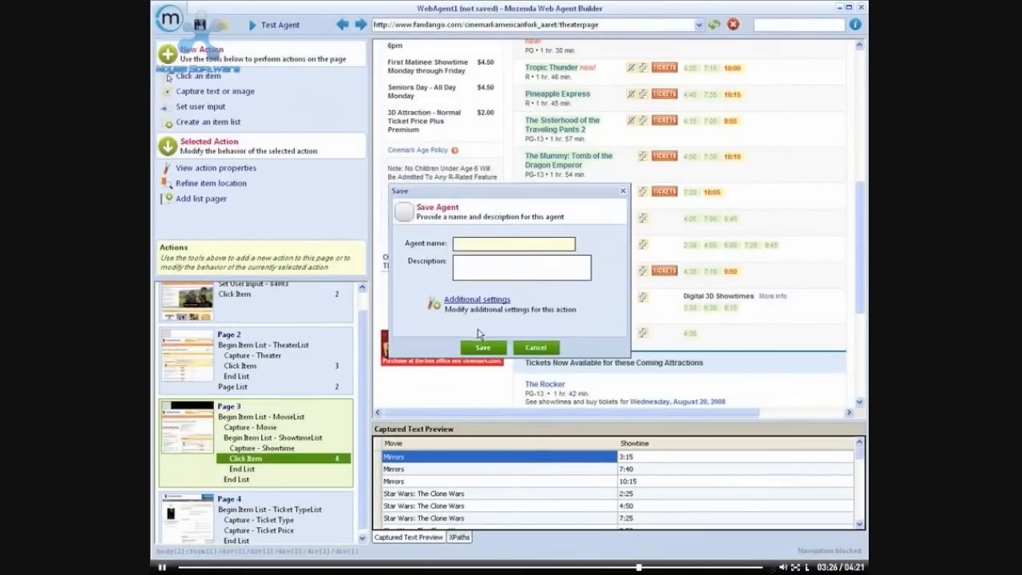
# Step: Save the agent as 'Fandango - Showtimes' and run it now
pyautogui.write('Fandango')
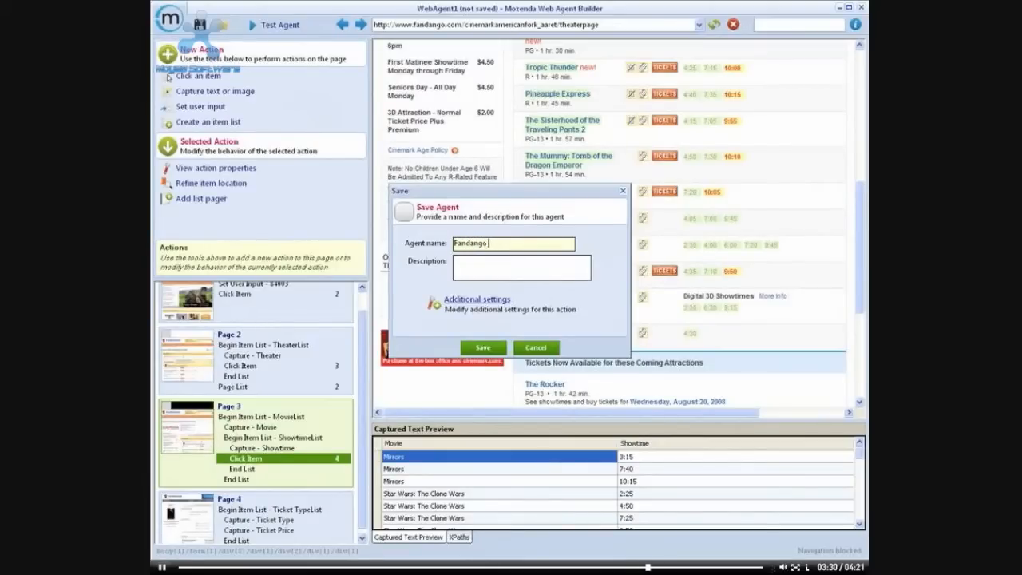
pyautogui.write('- Showtimes')
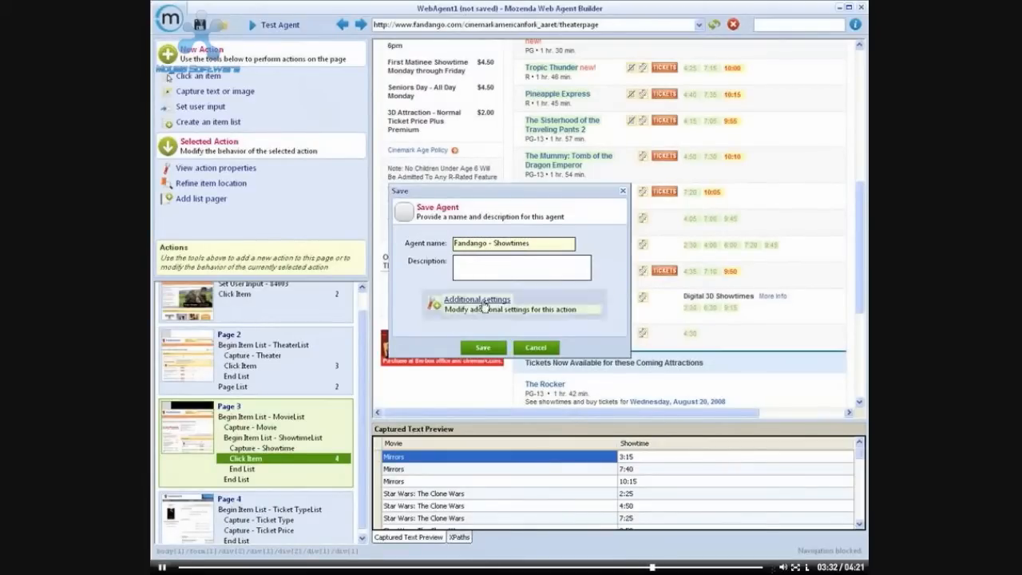
pyautogui.tripleClick(512, 244)
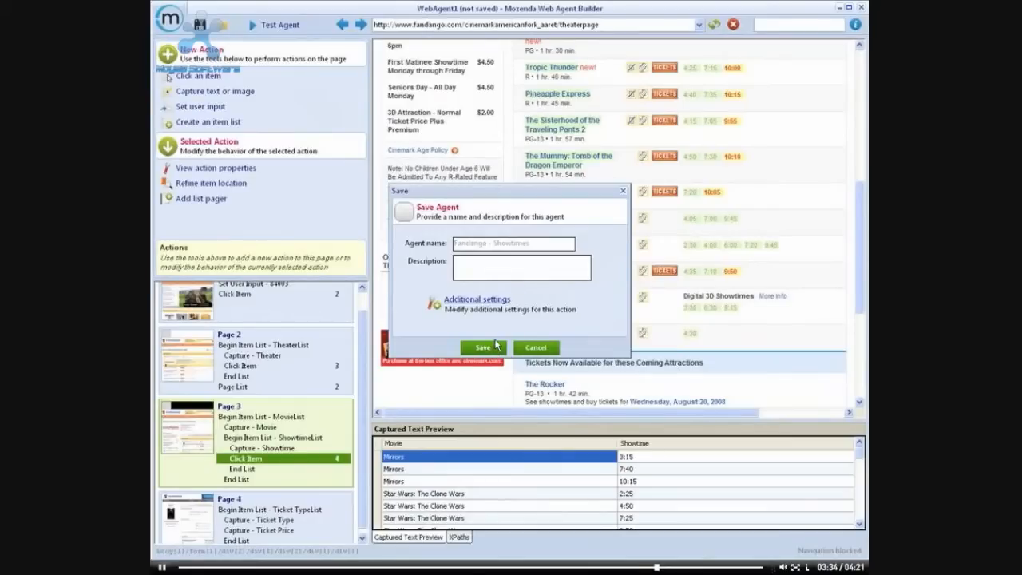
pyautogui.click(483, 347)
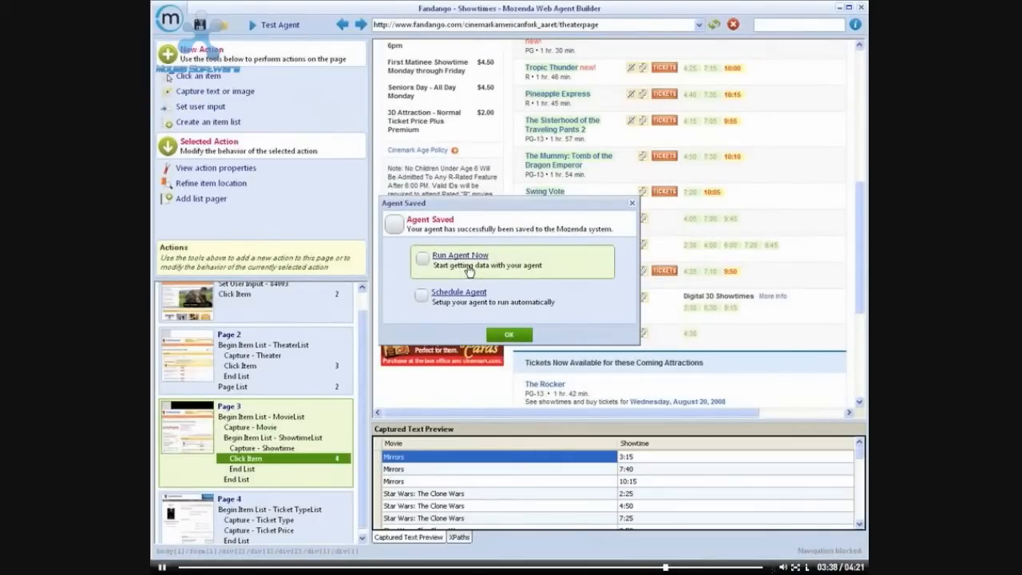
pyautogui.click(509, 335)
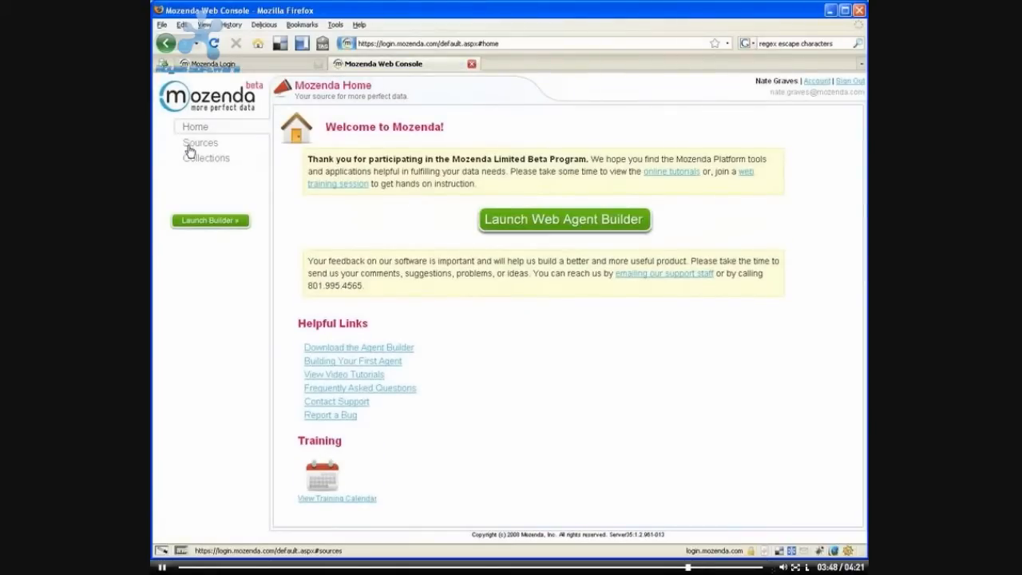
# Step: Open the Fandango - Showtimes collection from Sources > Collections and refresh its results
pyautogui.click(200, 142)
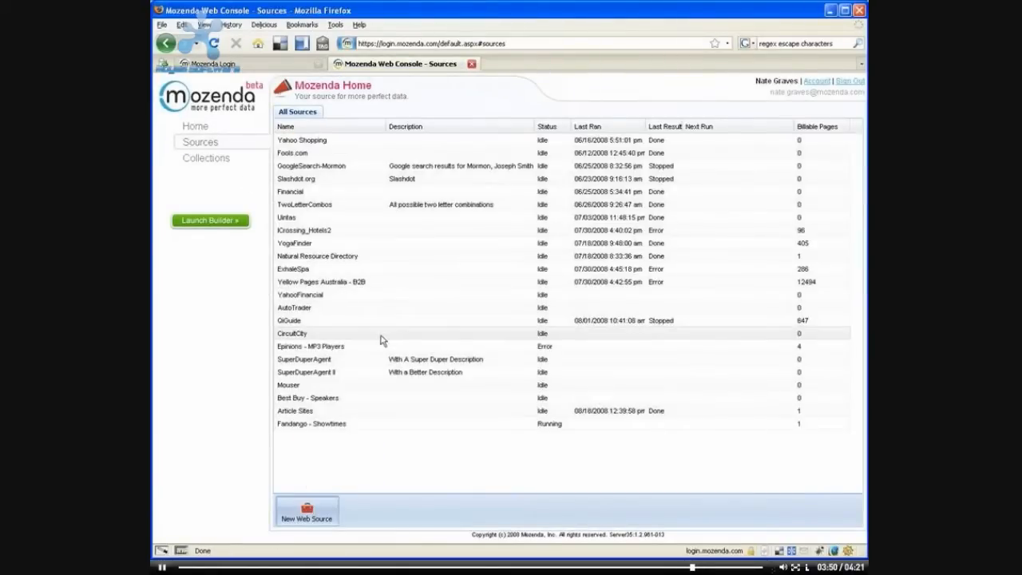
pyautogui.moveTo(311, 423)
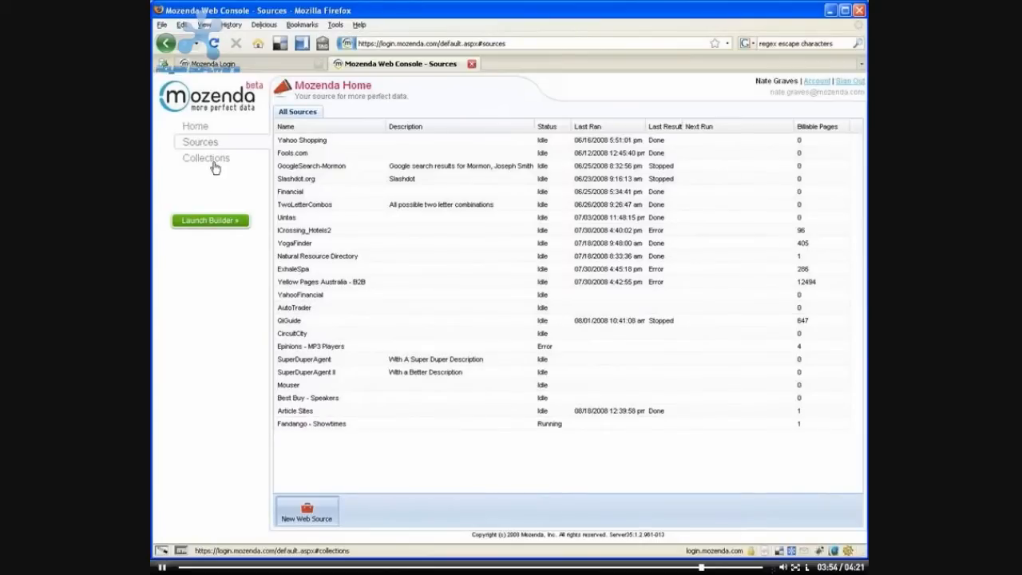
pyautogui.click(206, 158)
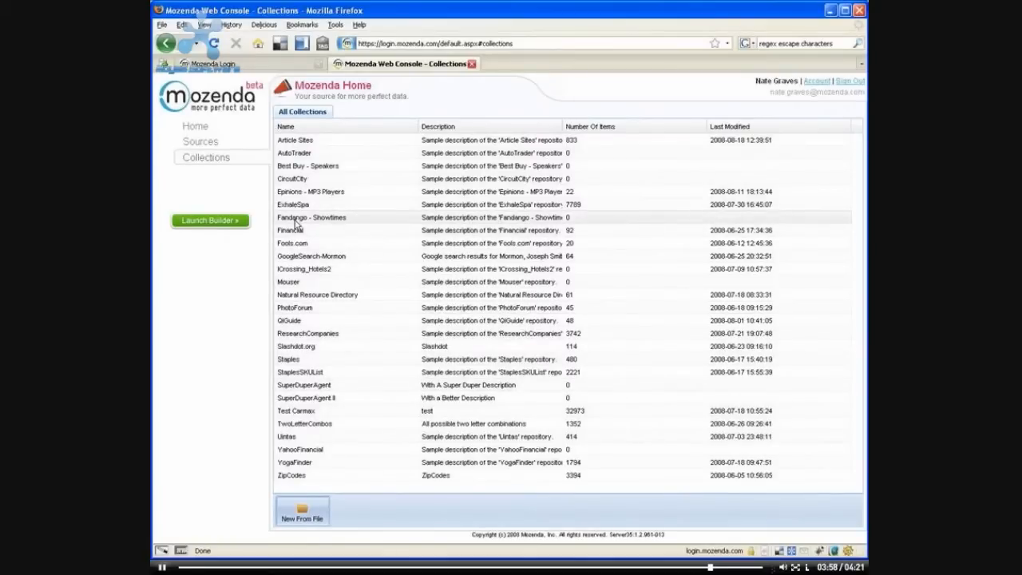
pyautogui.doubleClick(311, 217)
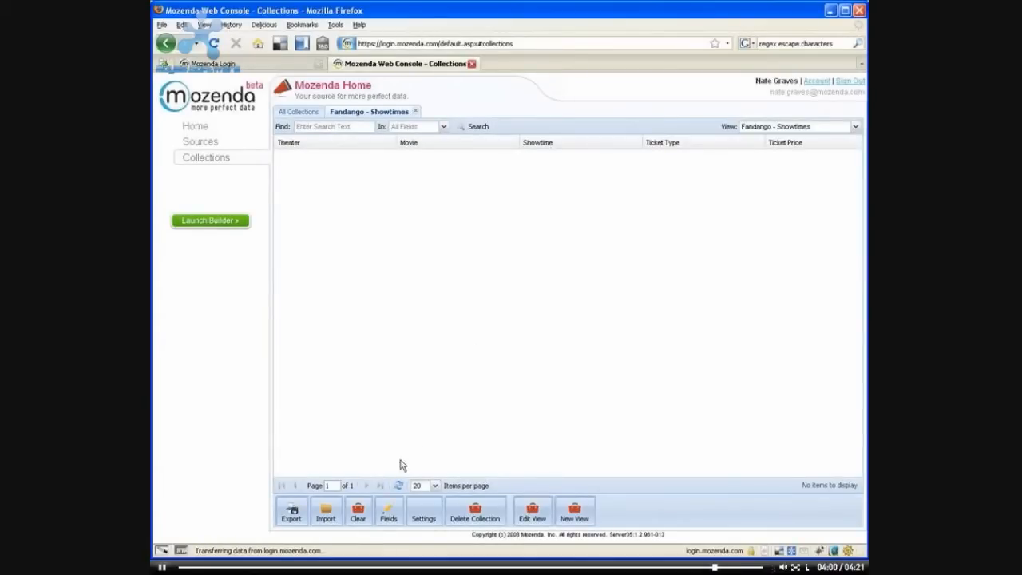
pyautogui.moveTo(397, 479)
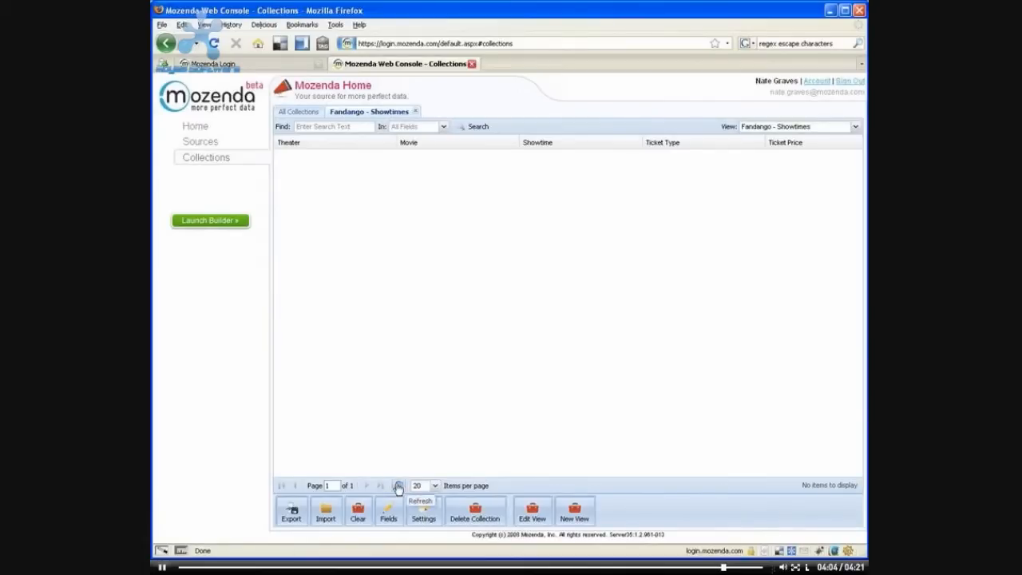
pyautogui.click(397, 486)
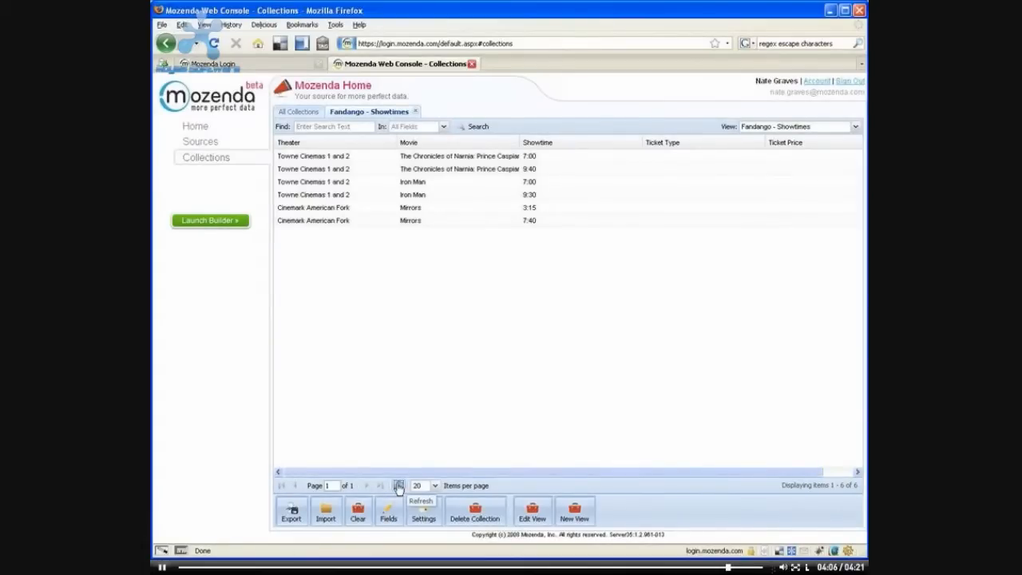